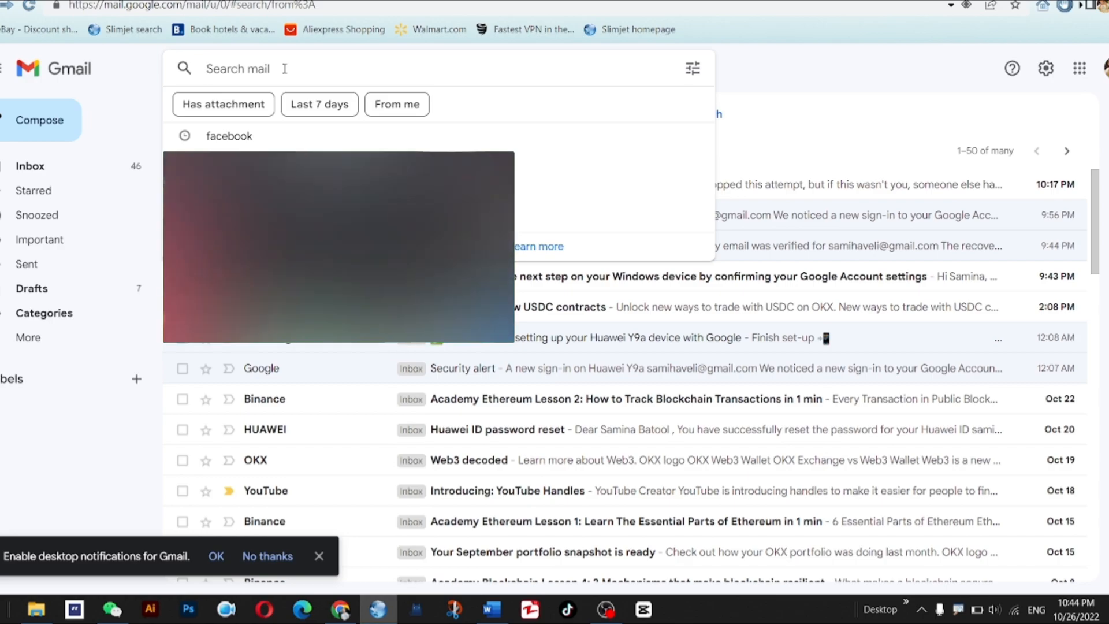
Search Gmail for 'from: youtube' to list all 20 YouTube emails.
{"action": "type", "text": "from: youtube"}
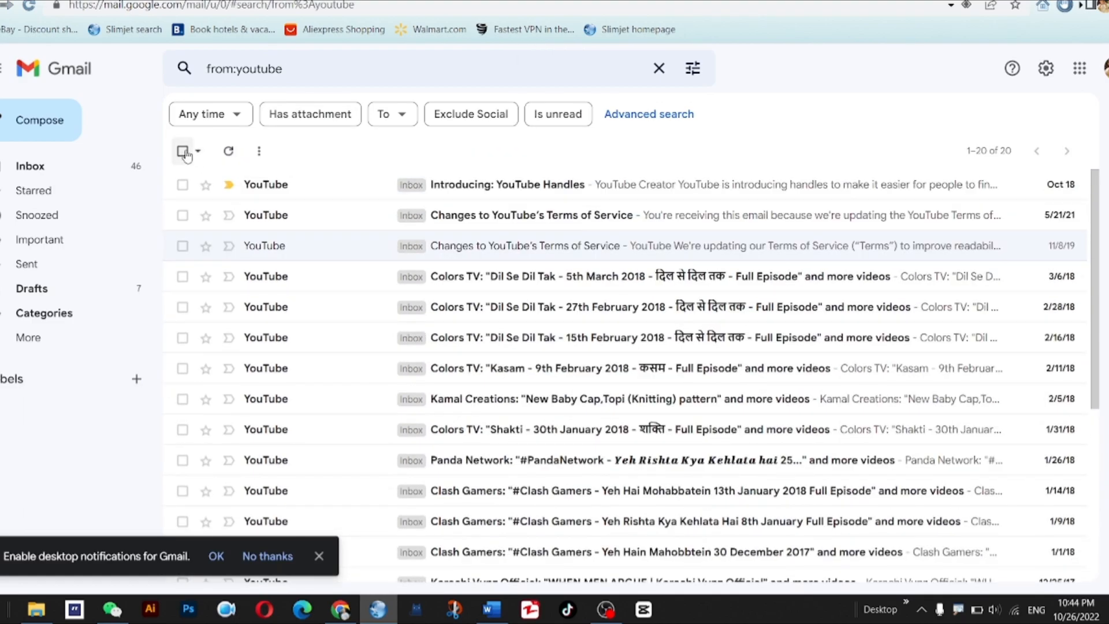
Select all 20 YouTube results and move them to Trash.
{"action": "left_click", "coordinate": [183, 151]}
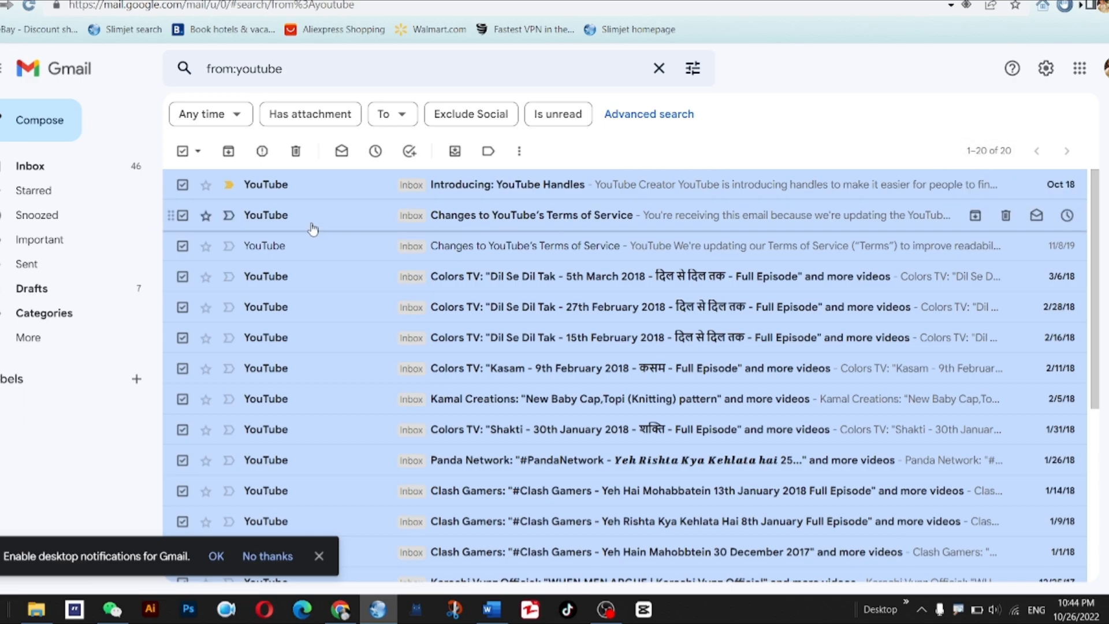
{"action": "left_click", "coordinate": [295, 150]}
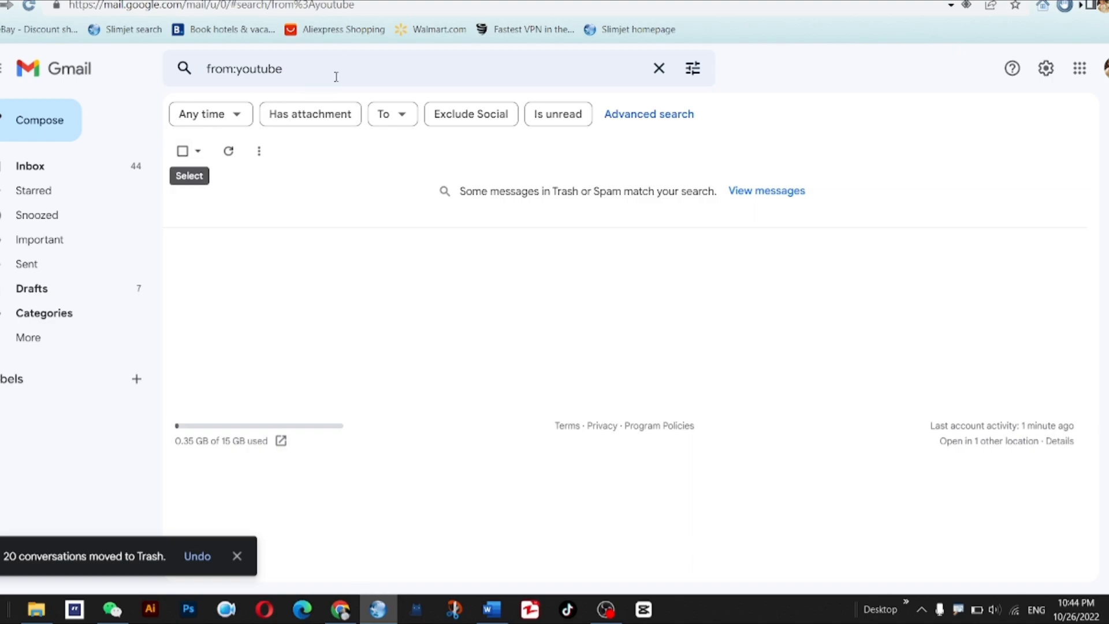
In the other Gmail account, begin typing a from: search for the next sender.
{"action": "left_click", "coordinate": [336, 69]}
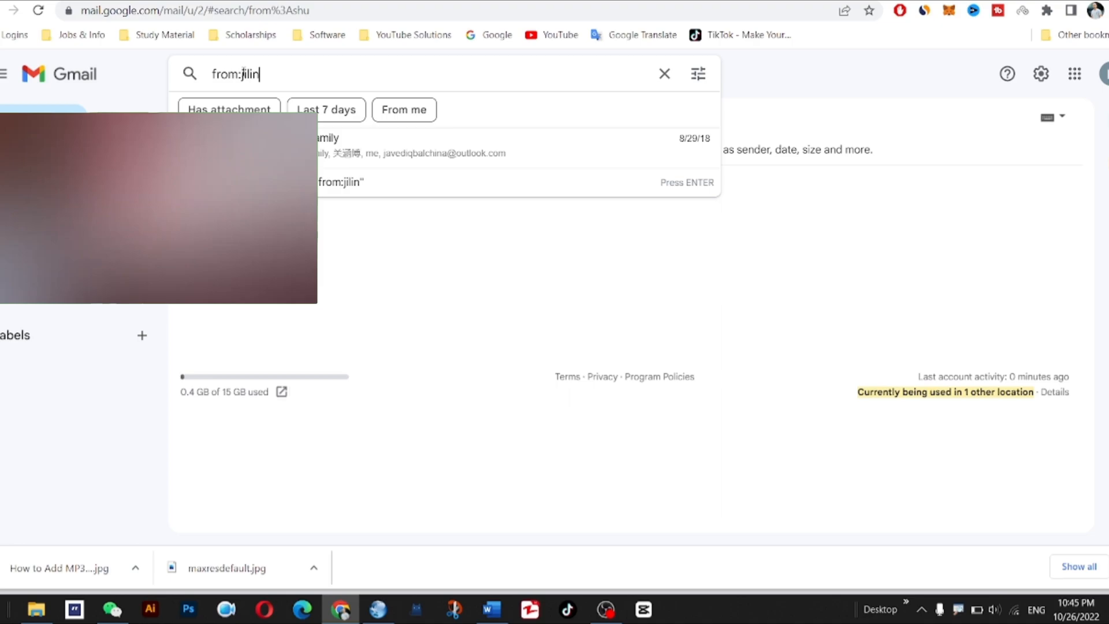
Replace the query with the sender's full address and scroll the 20 results.
{"action": "double_click", "coordinate": [250, 74]}
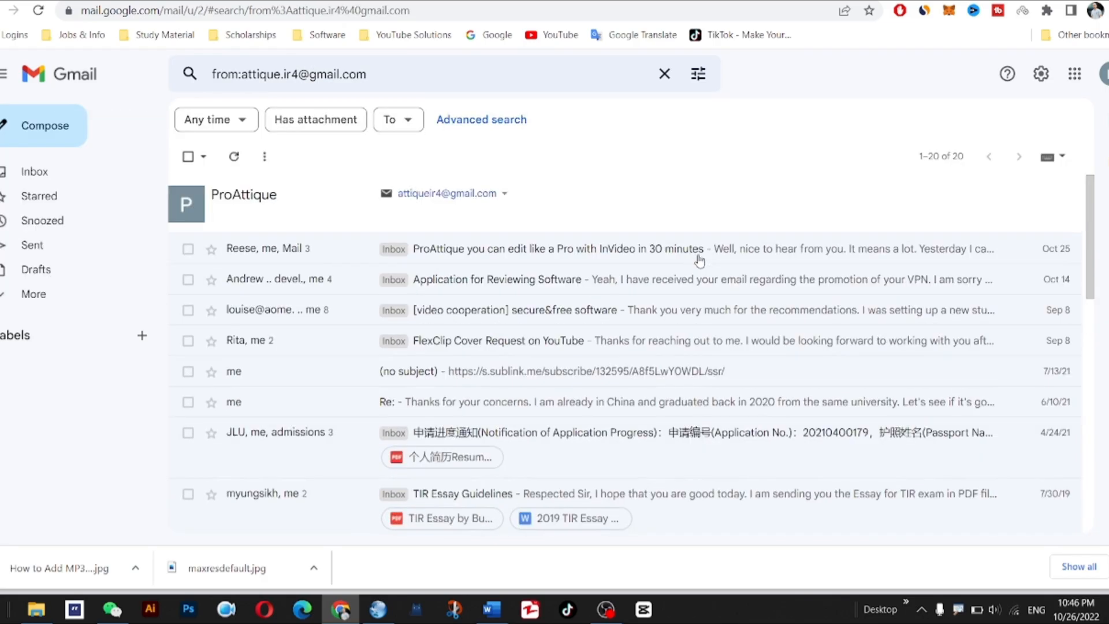
{"action": "scroll", "scroll_direction": "down", "scroll_amount": 3}
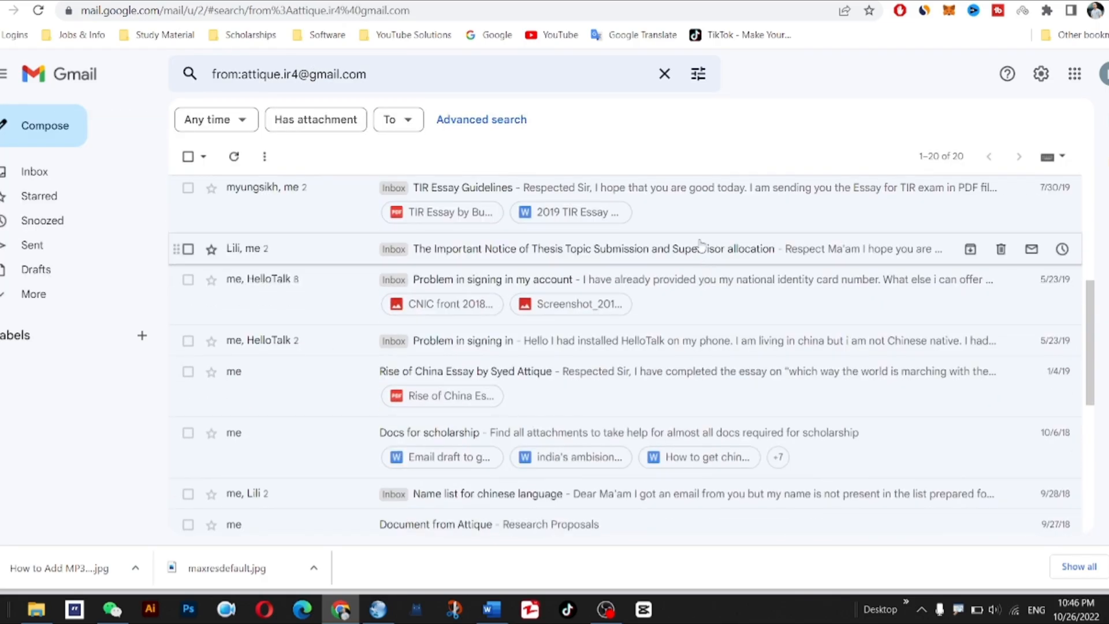